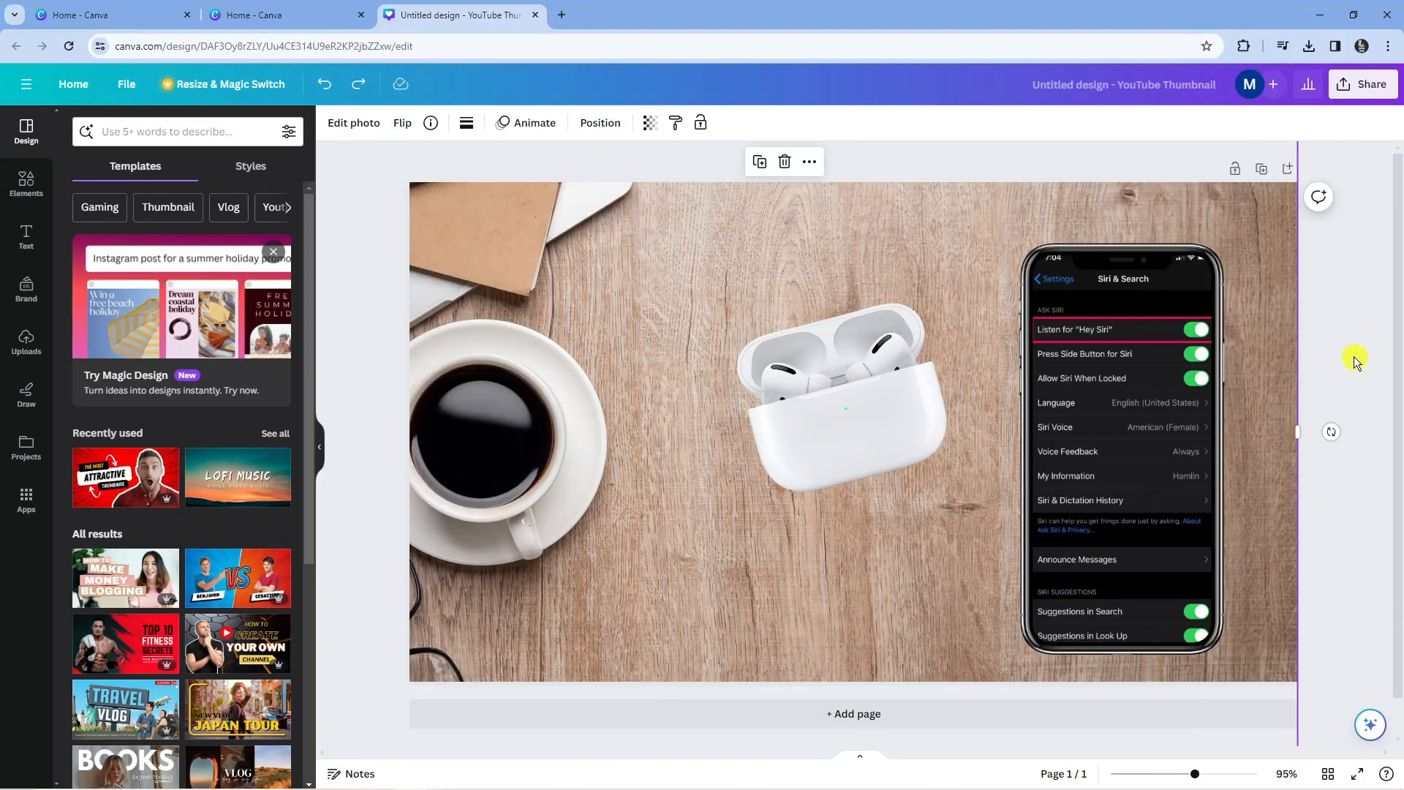
Select the earbuds case image and nudge it up beside the frameless Siri settings screenshot.
left_click(841, 403)
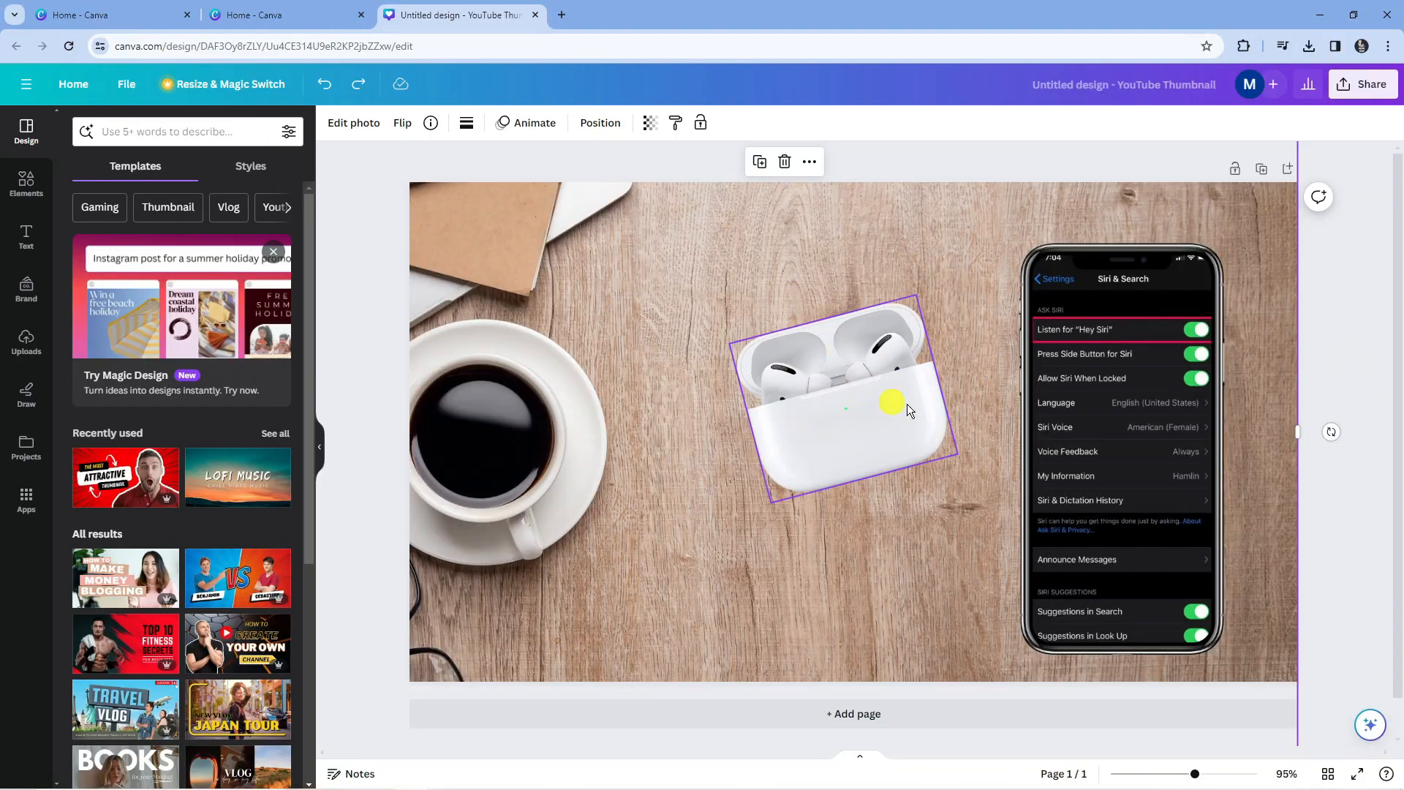
left_click_drag(893, 401, 846, 387)
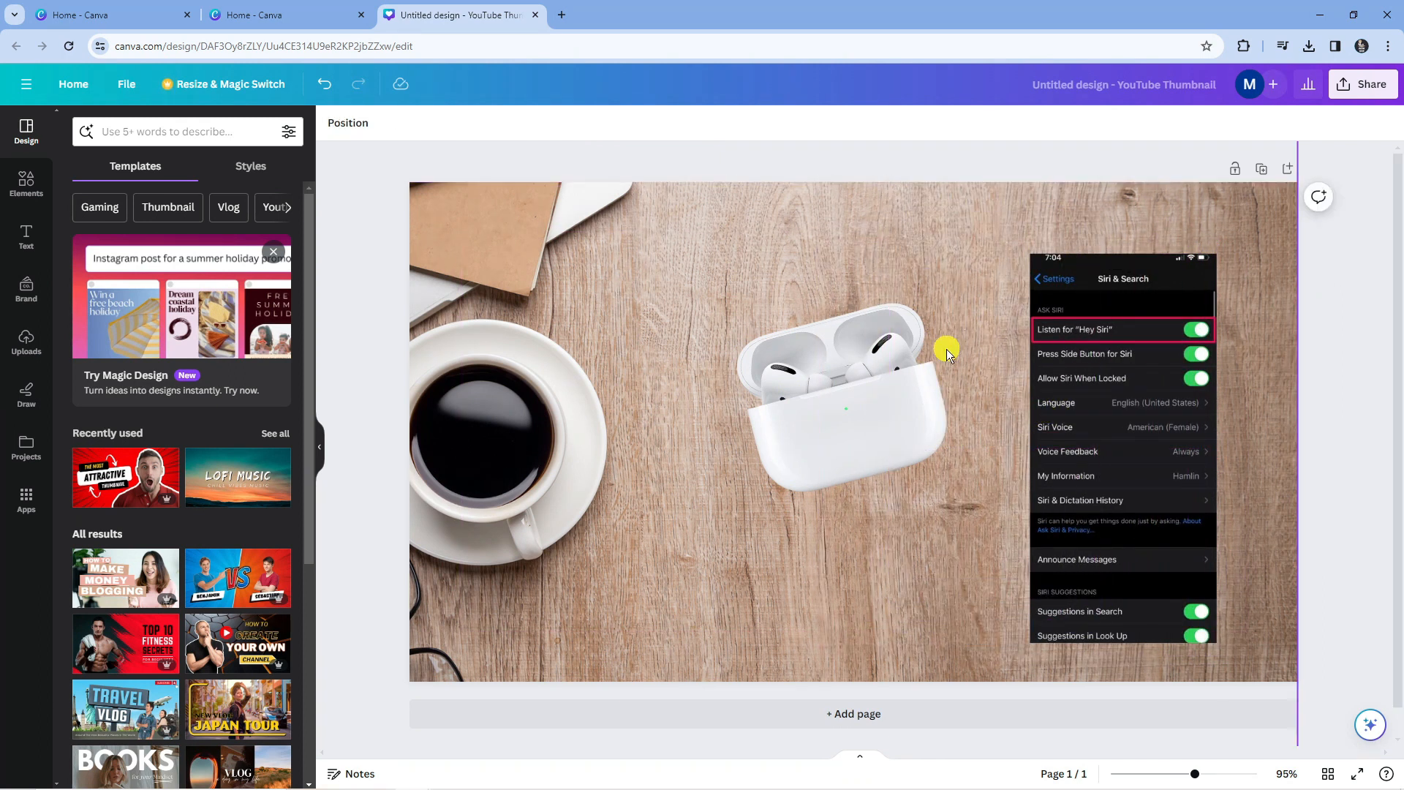
mouse_move(616, 243)
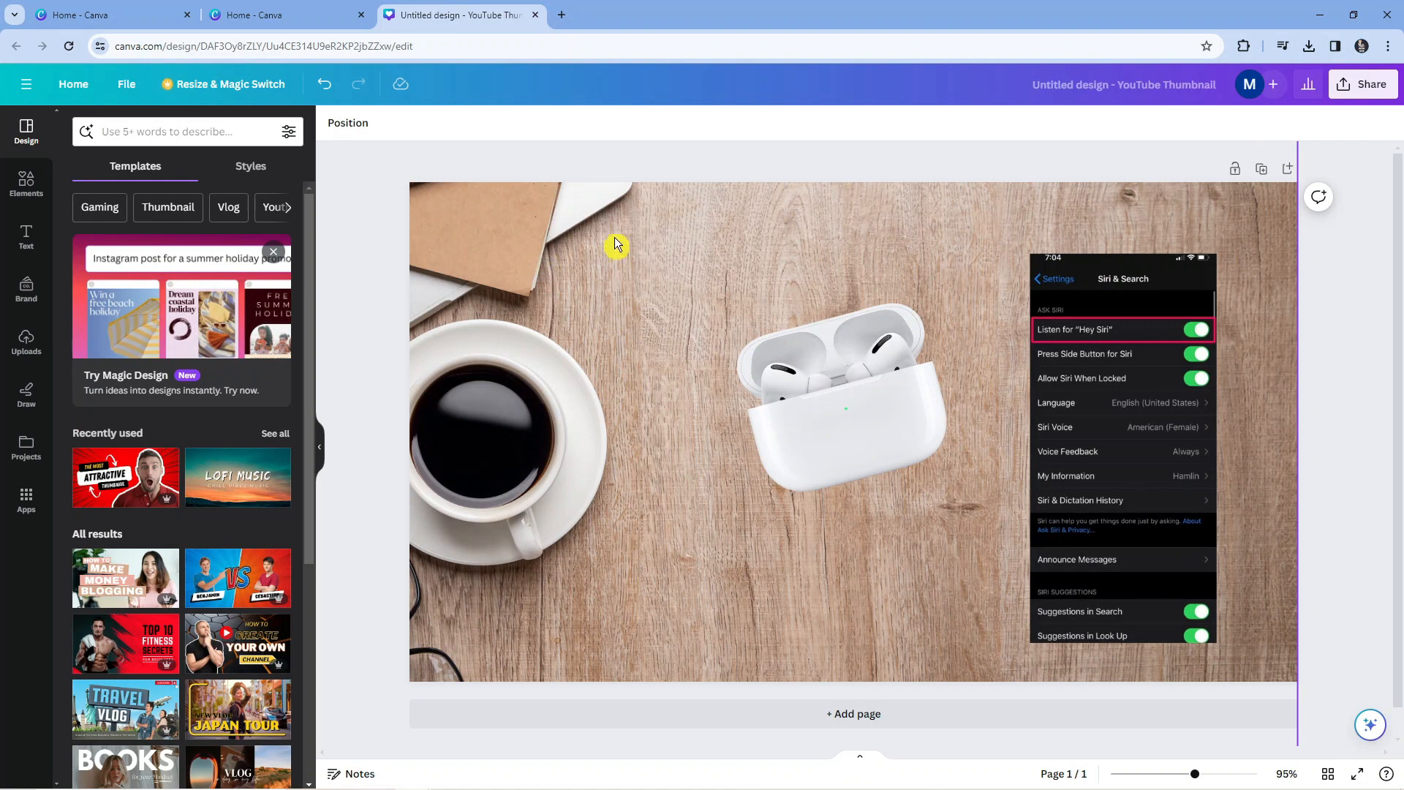
mouse_move(620, 215)
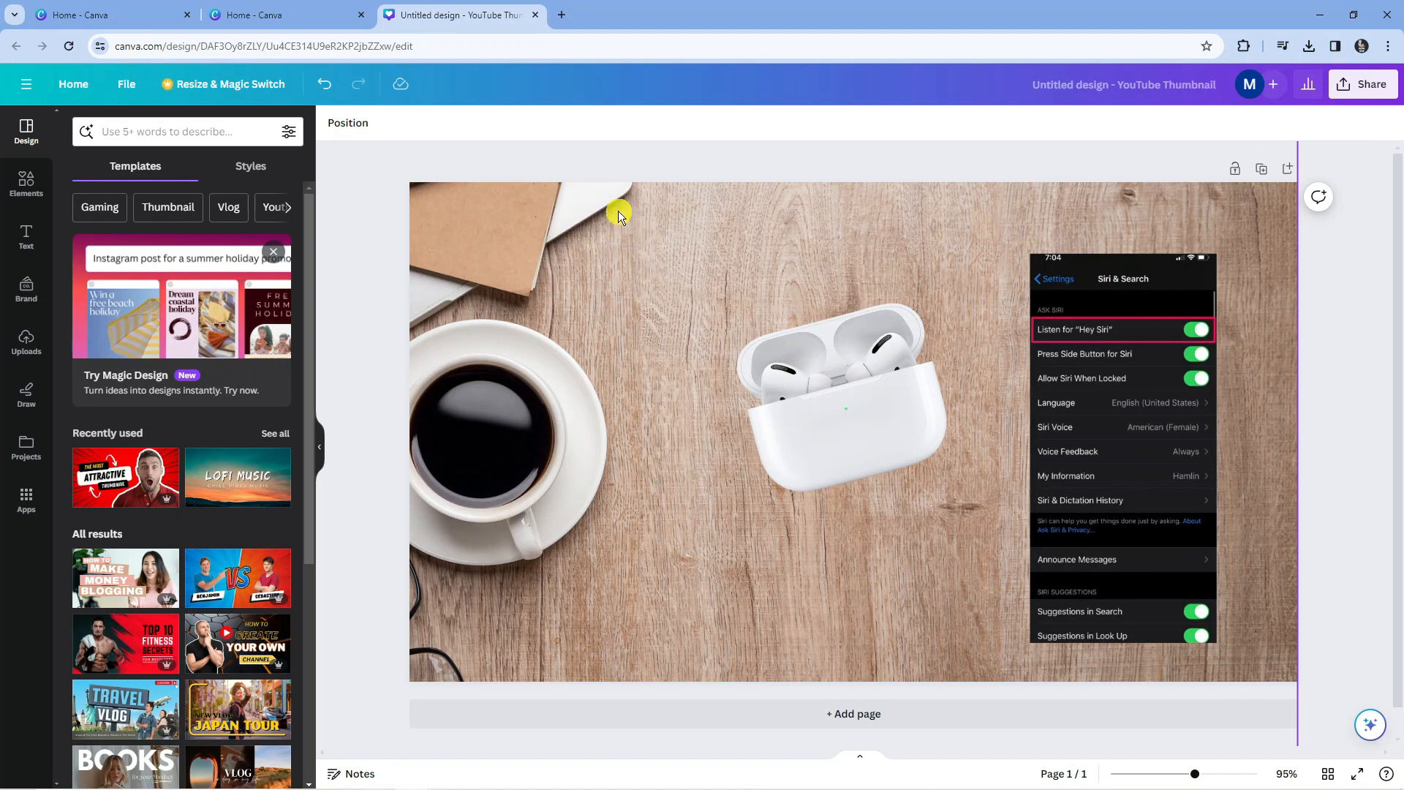
mouse_move(456, 144)
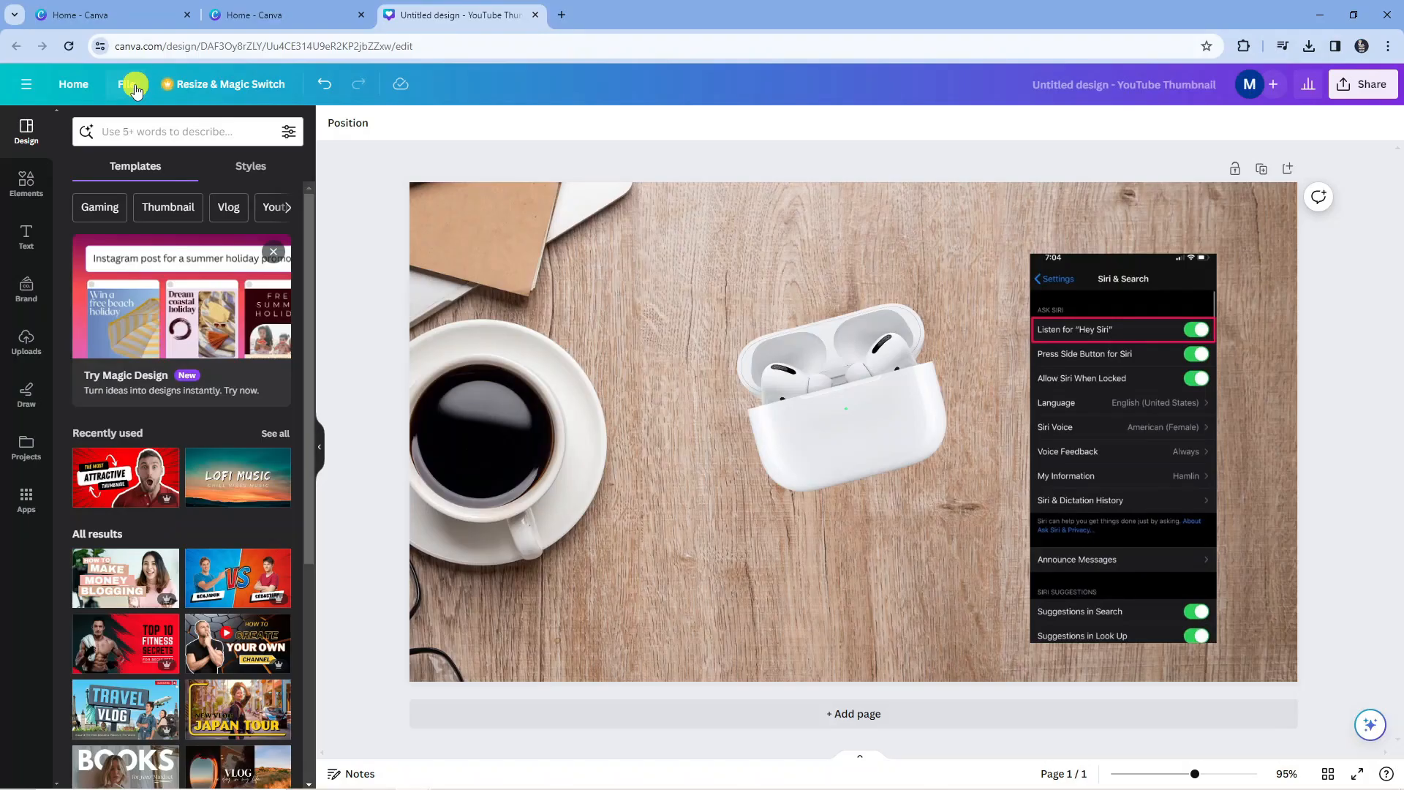
Show the thumbnail's version history listing the current and autosaved versions.
left_click(126, 84)
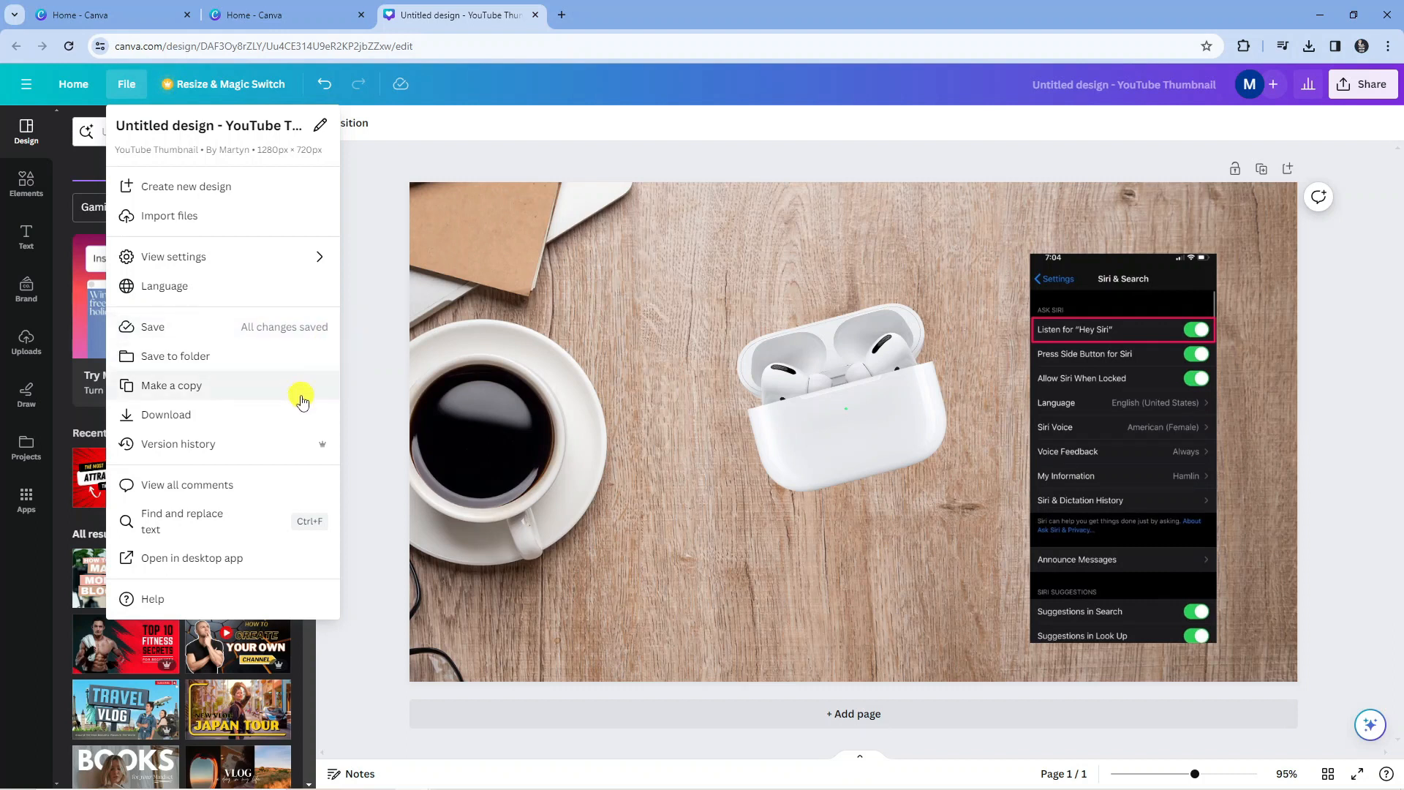
mouse_move(209, 447)
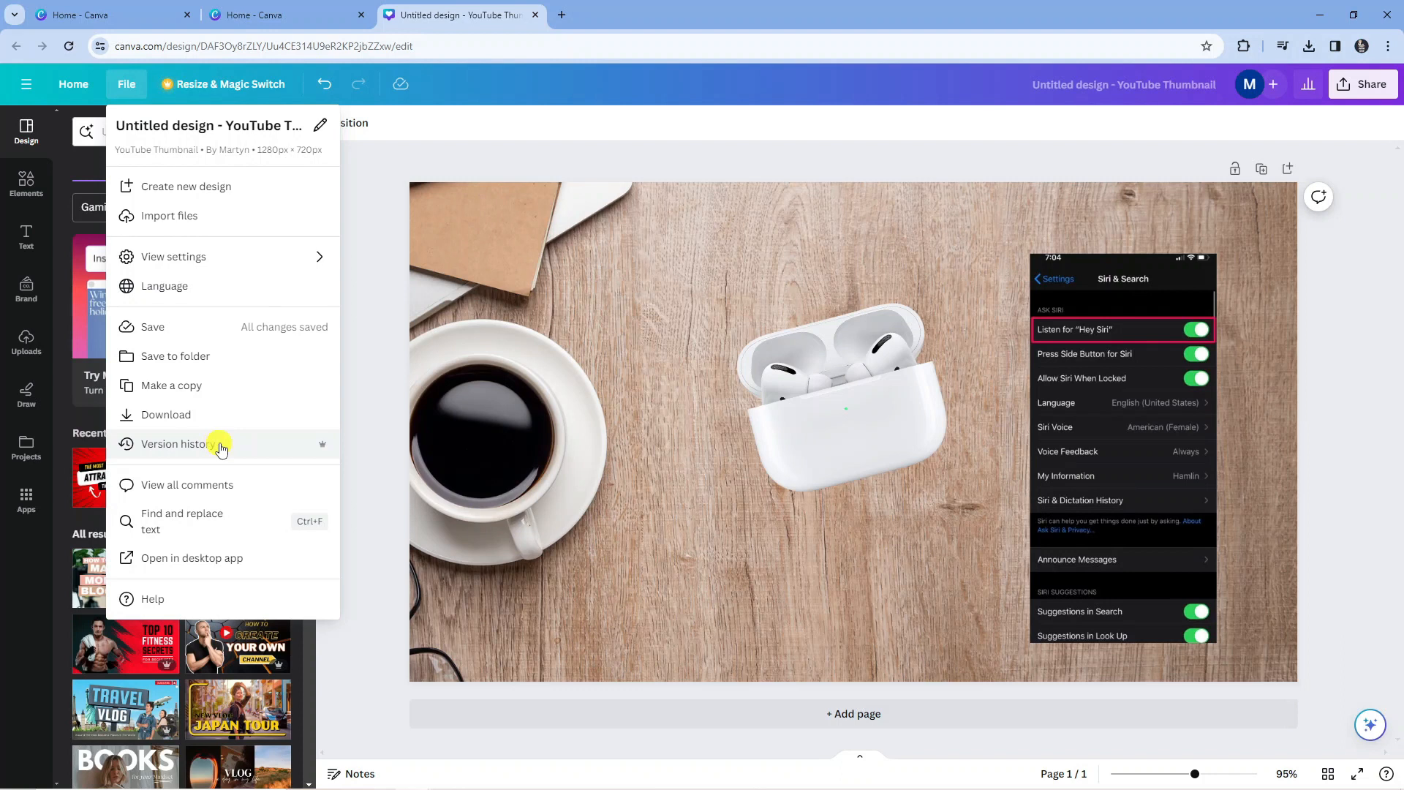
left_click(174, 443)
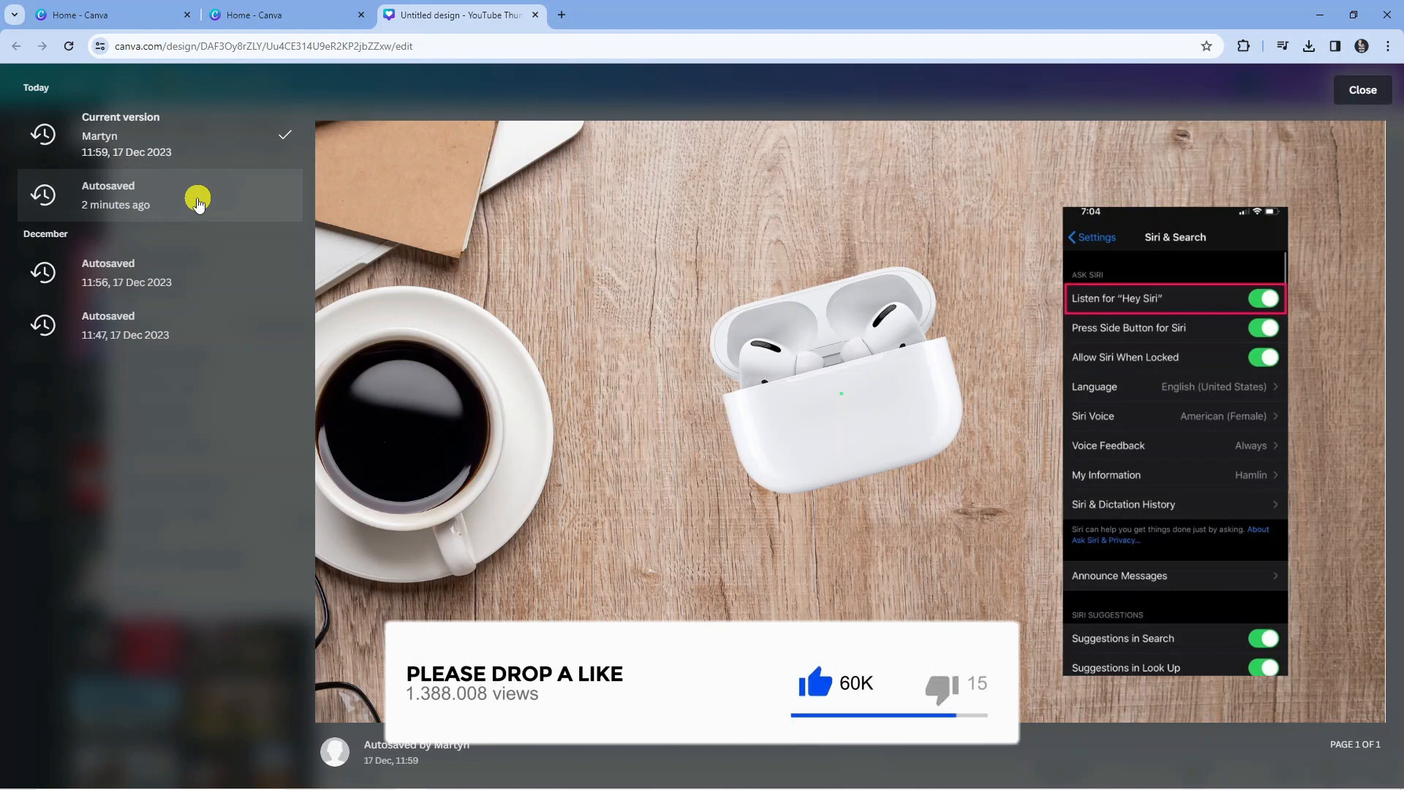
Preview the autosave from two minutes ago showing the framed phone with no earbuds case.
left_click(161, 194)
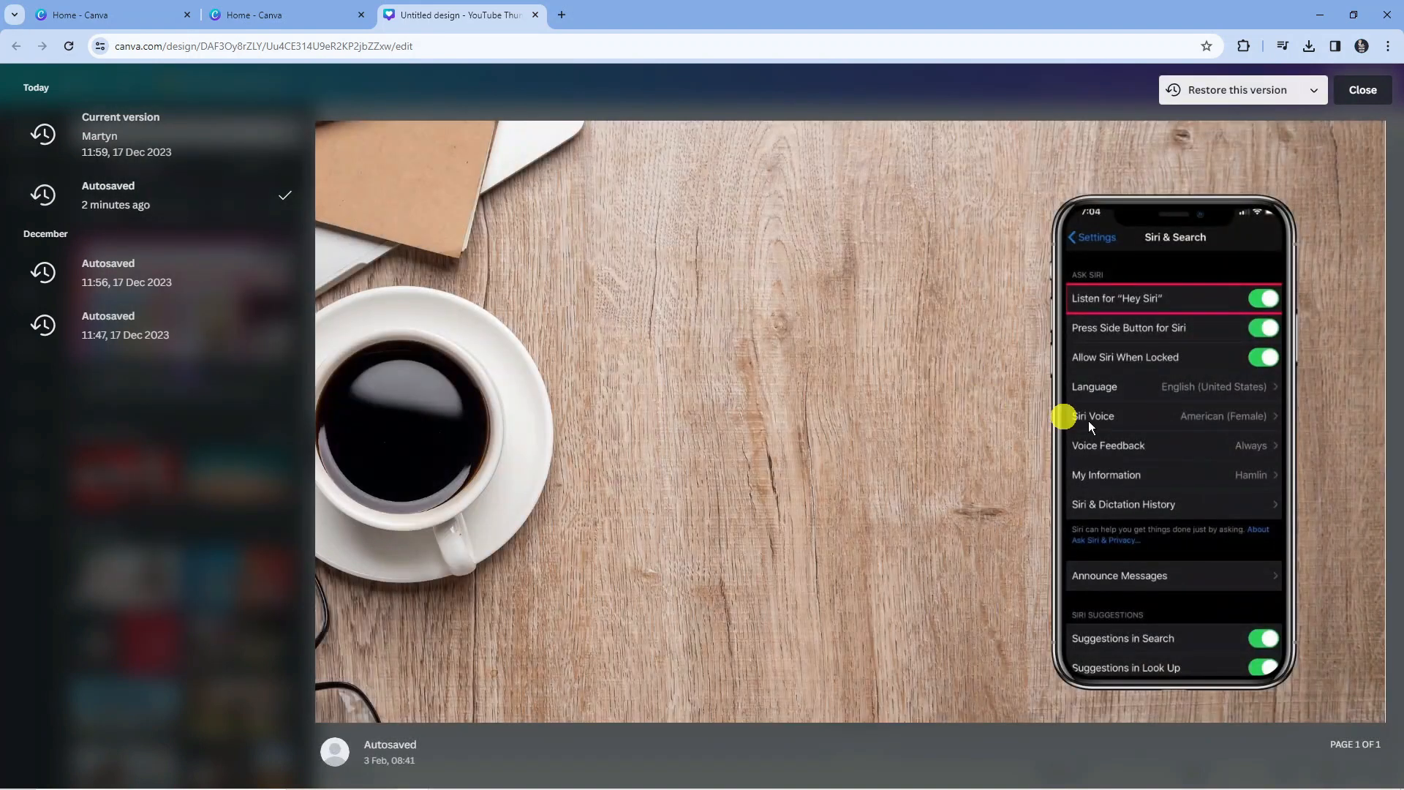
mouse_move(1065, 246)
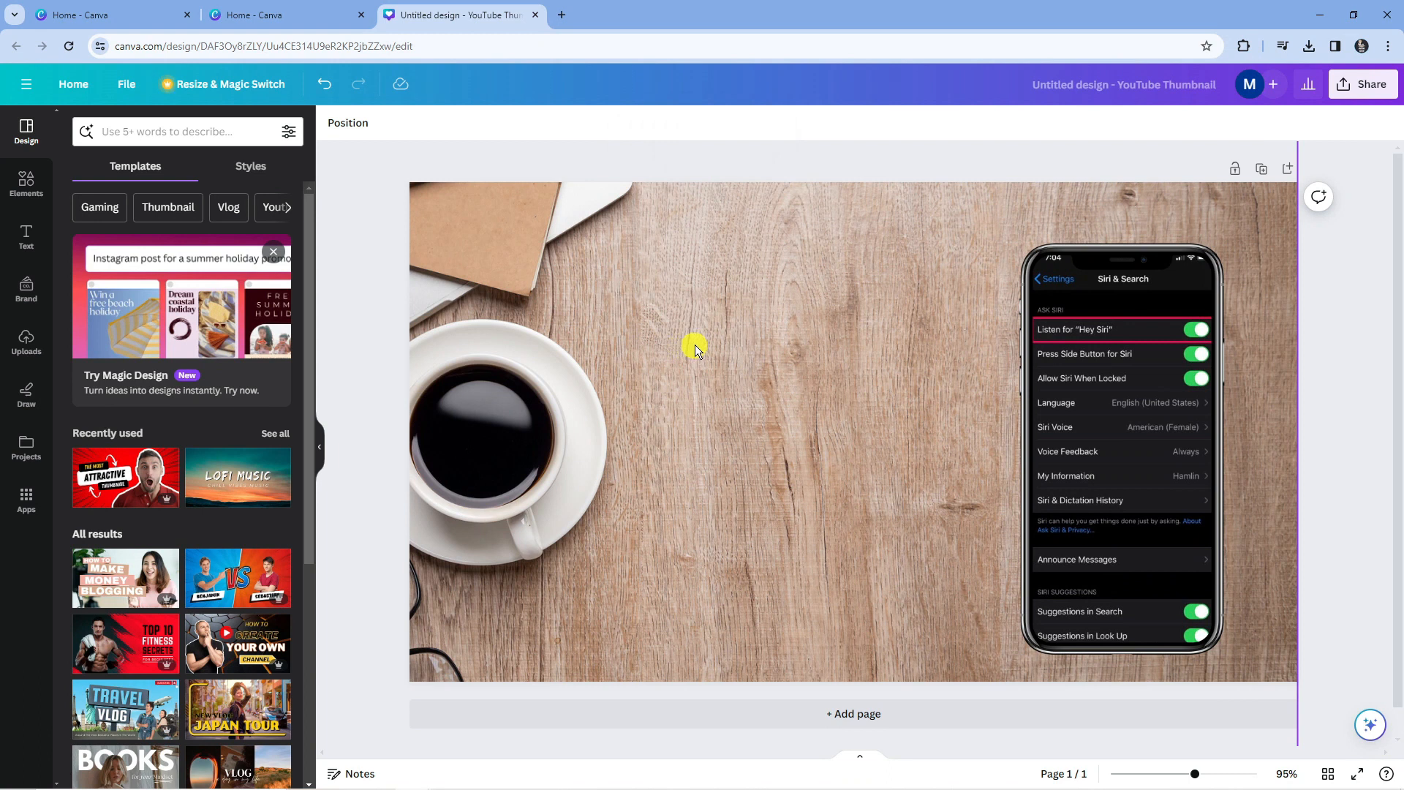
mouse_move(813, 299)
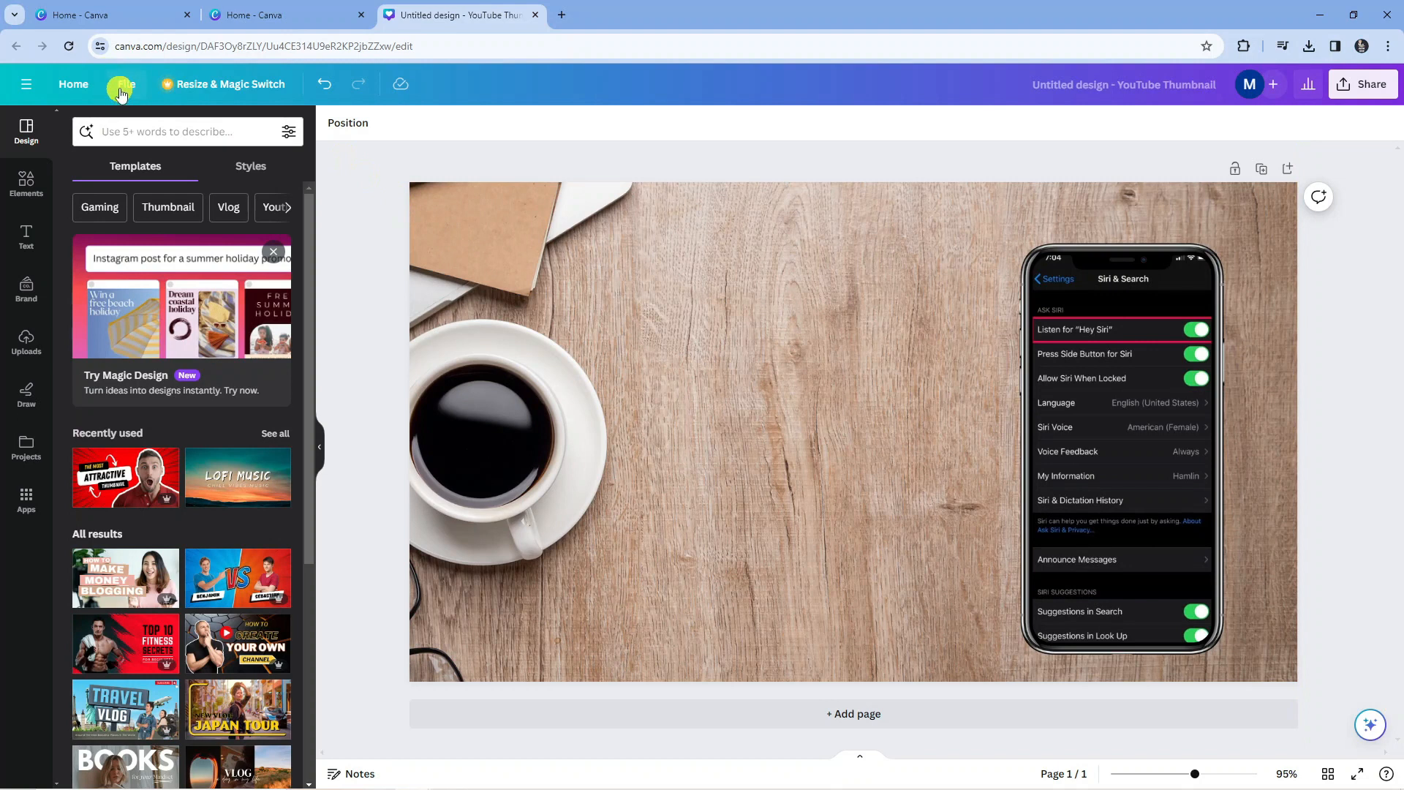
left_click(127, 84)
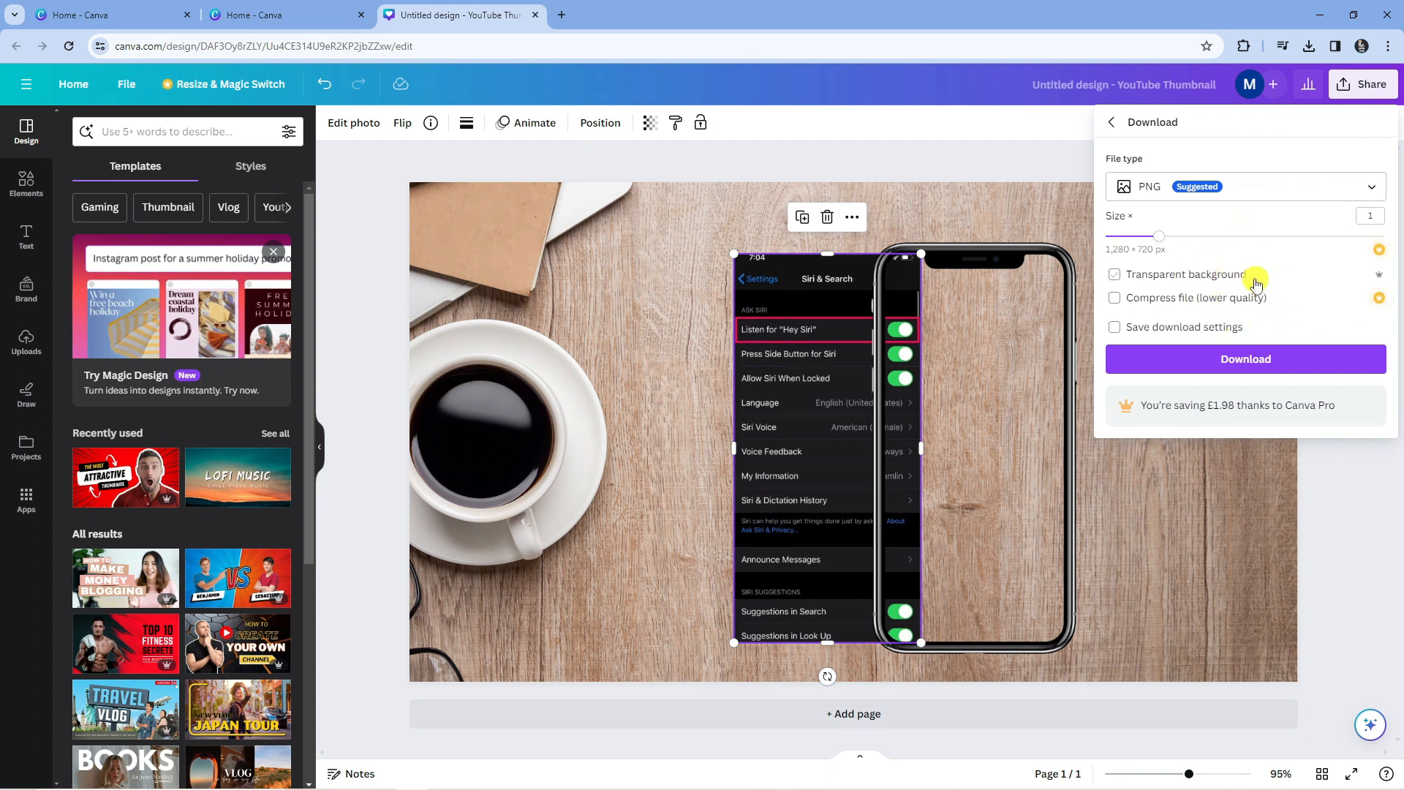
mouse_move(1200, 279)
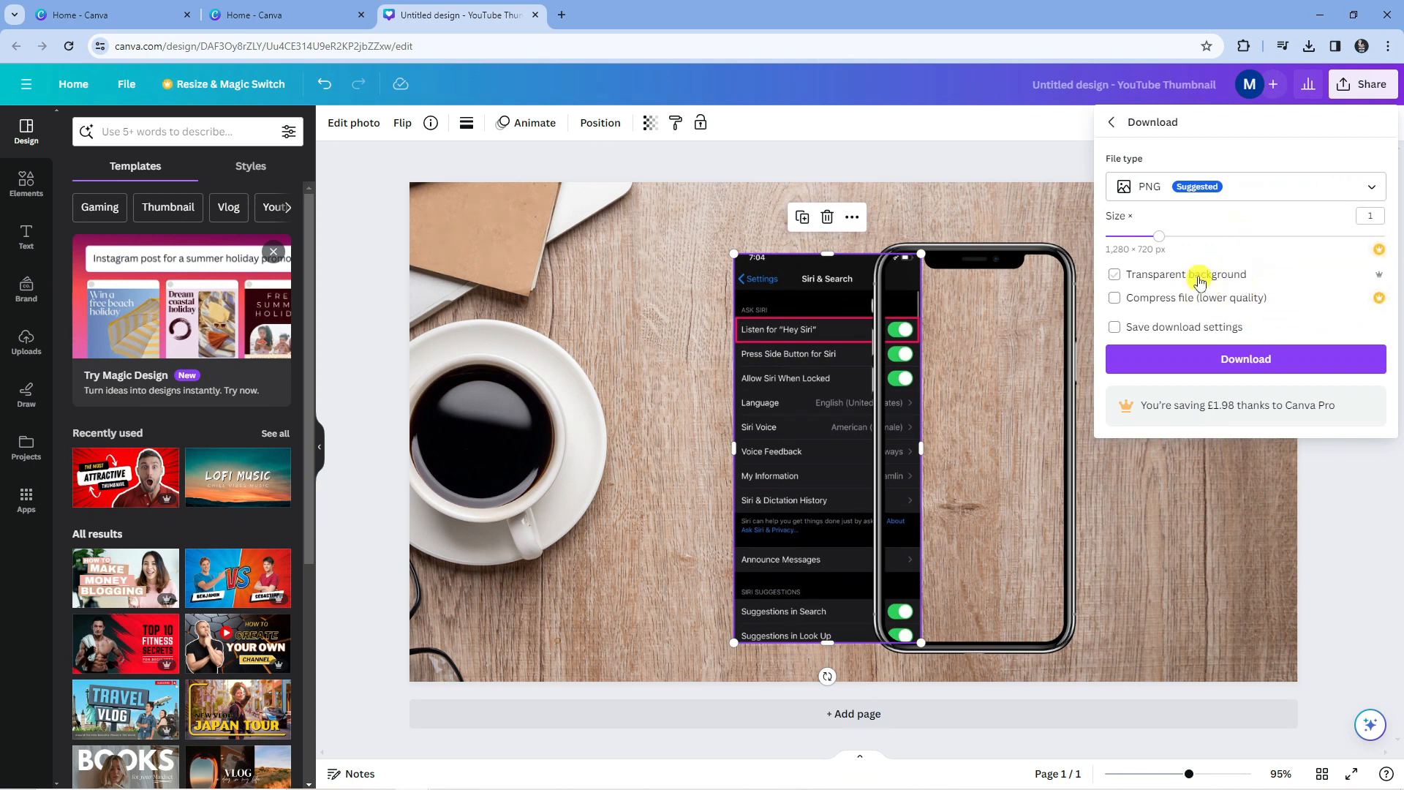
Keep the 1,280 × 720 PNG download with transparent background and compression both off.
left_click(1114, 297)
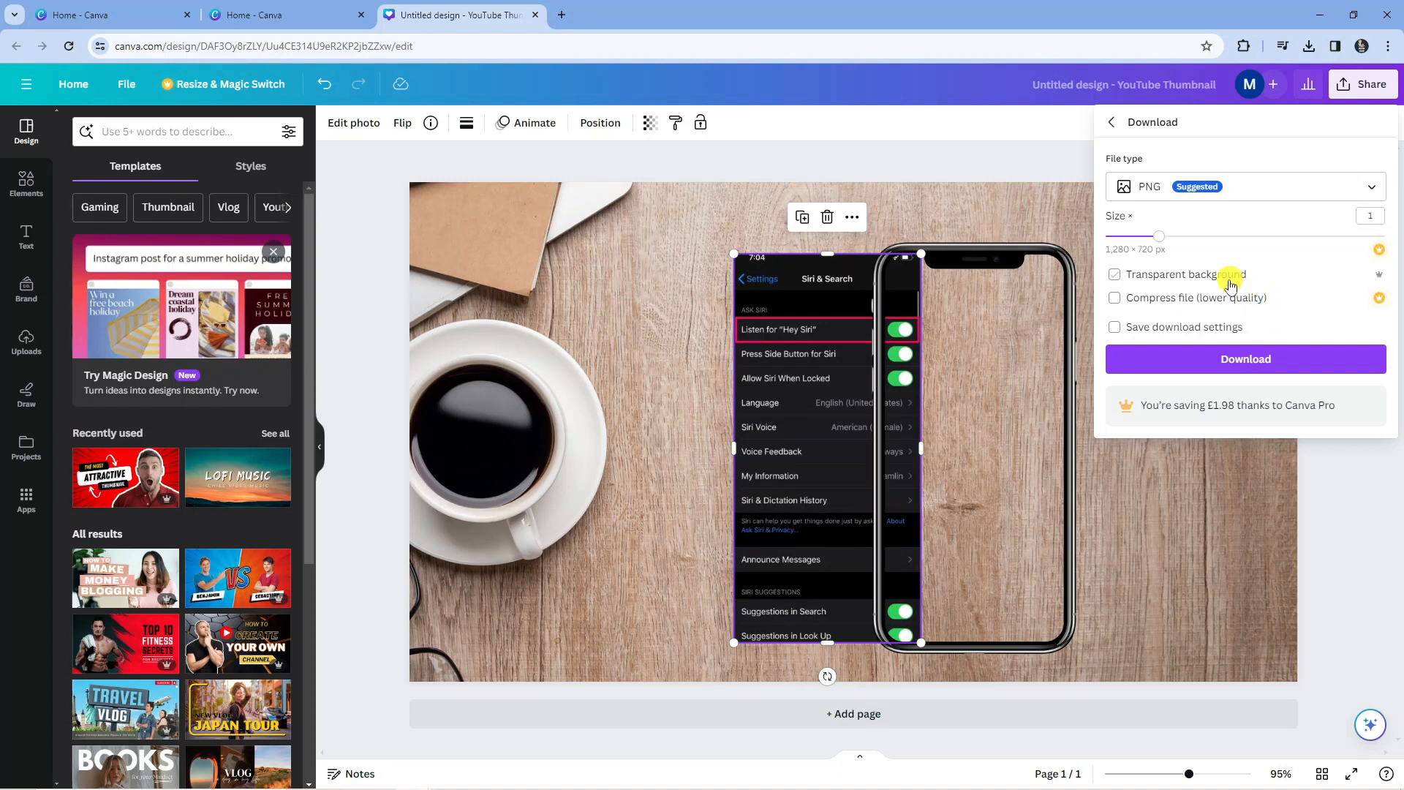
mouse_move(1352, 291)
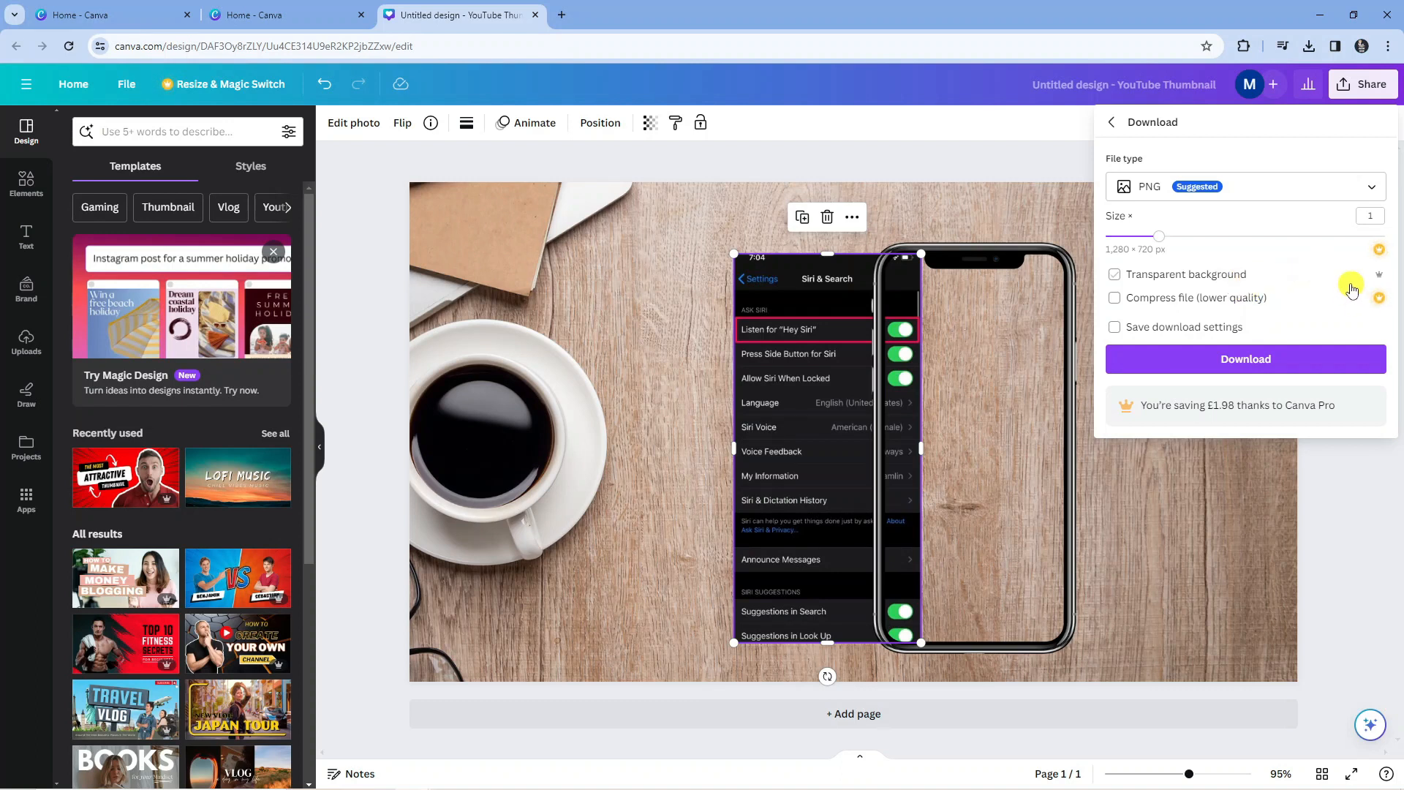
left_click(1113, 297)
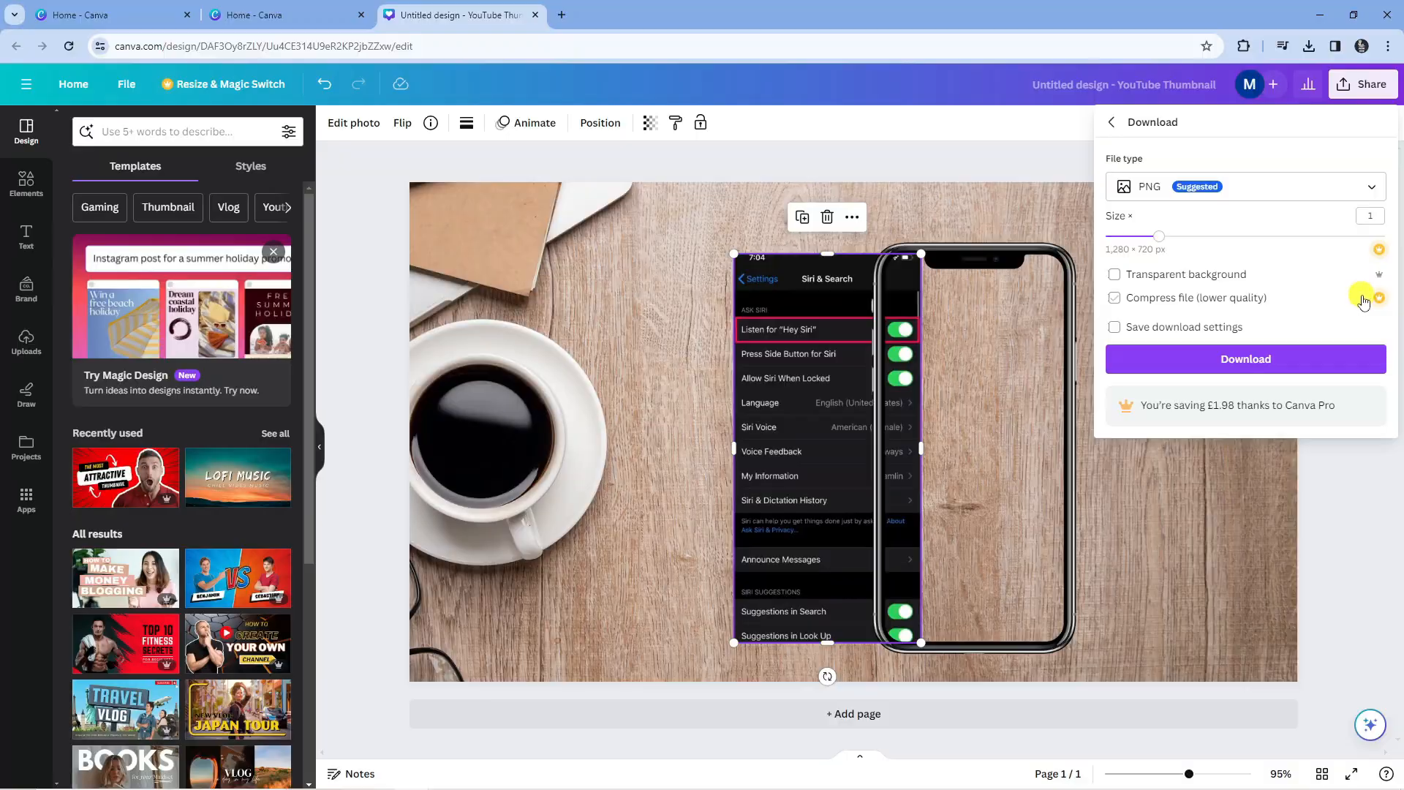
left_click(1113, 298)
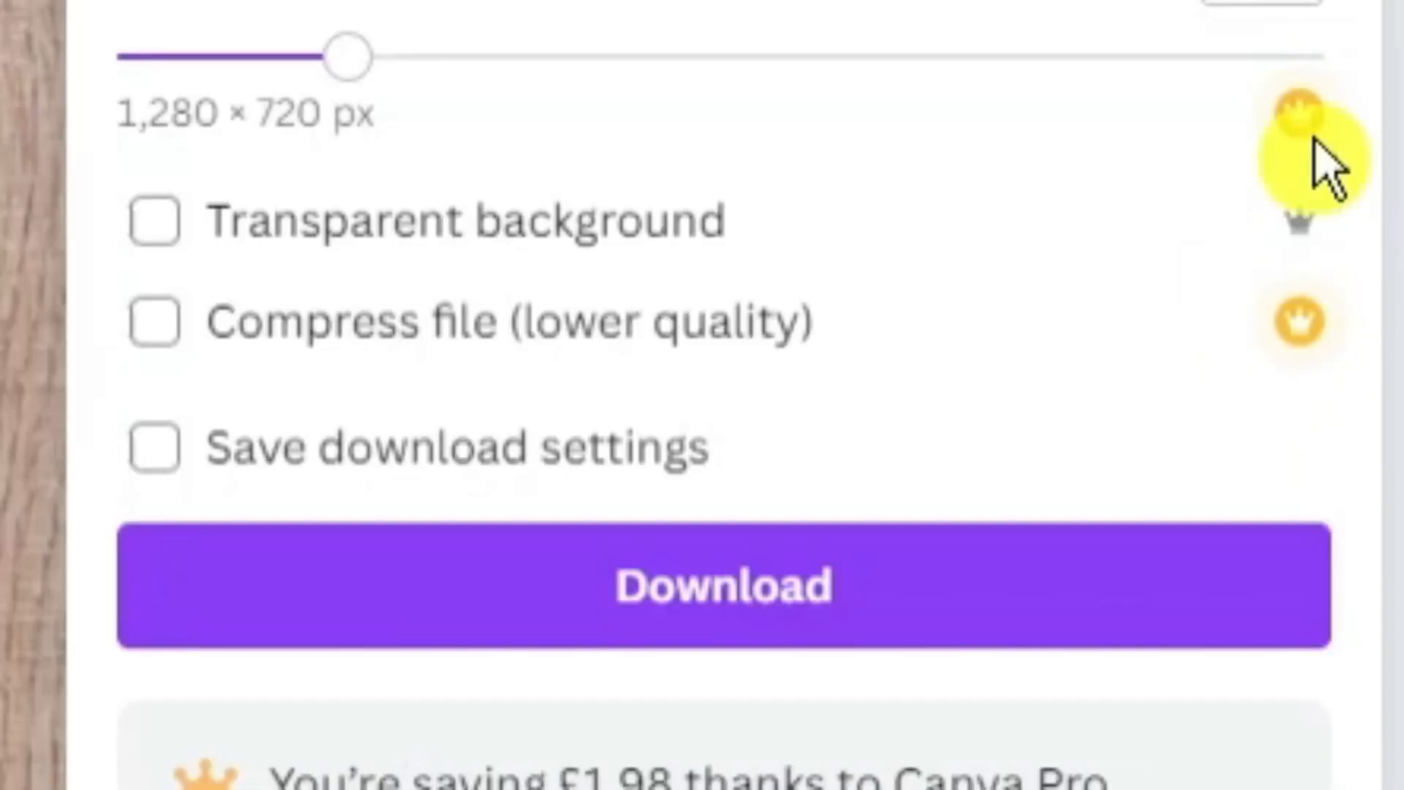
left_click(721, 586)
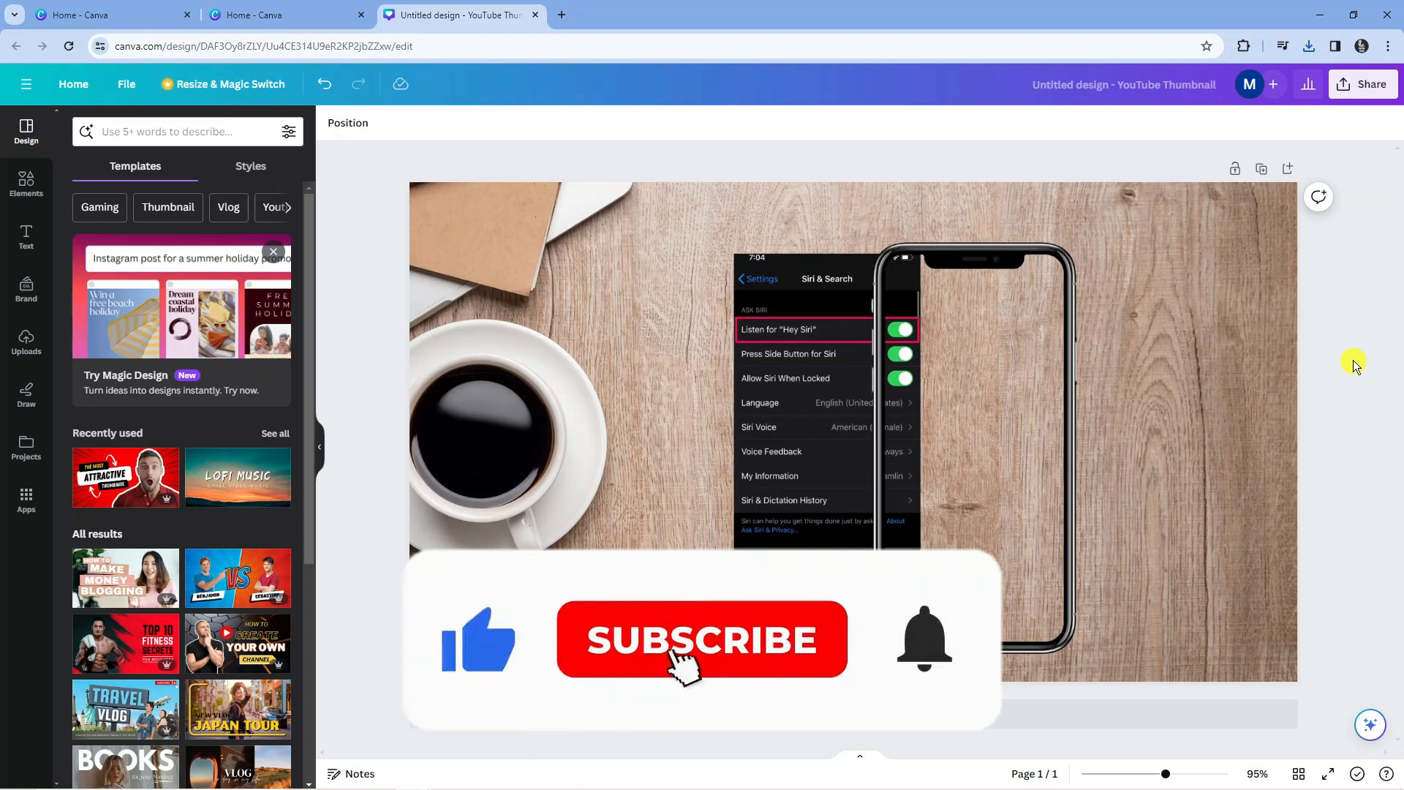
Dismiss the download settings so the desk design fills the editor.
left_click(701, 638)
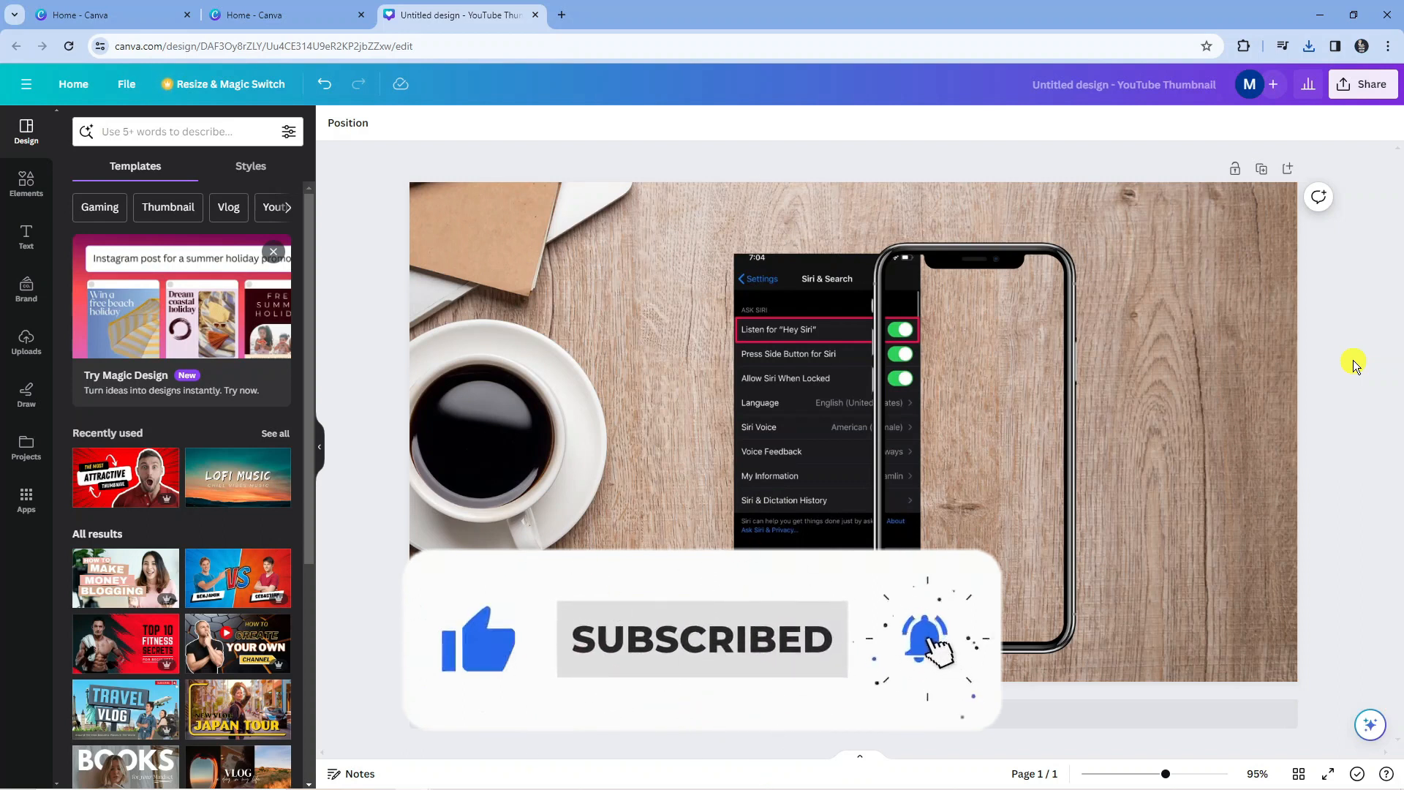